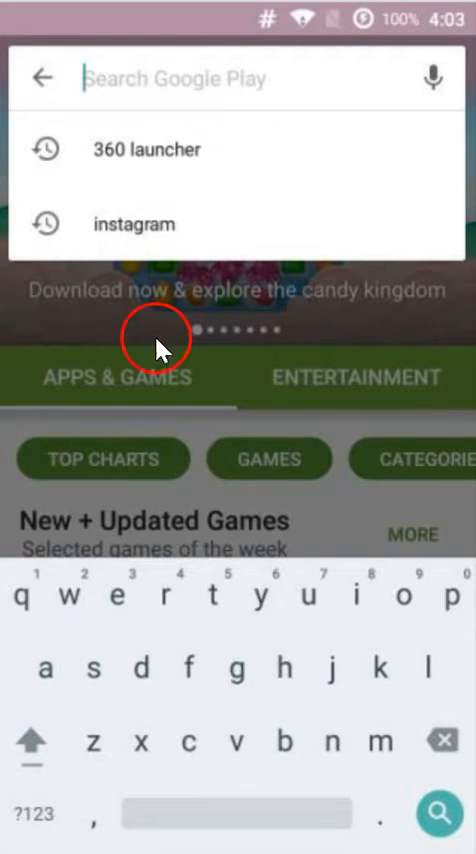
- Search Google Play for "skype" and open the Skype app page from the suggestions
{"action": "type", "text": "skyp"}
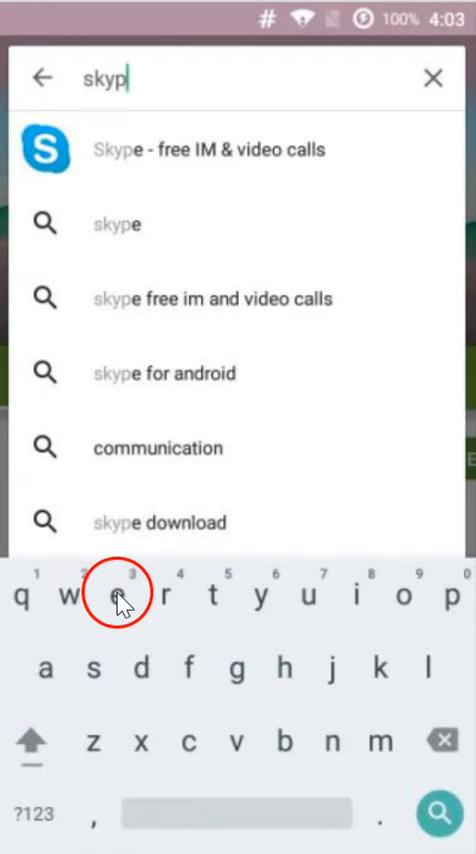
{"action": "type", "text": "e"}
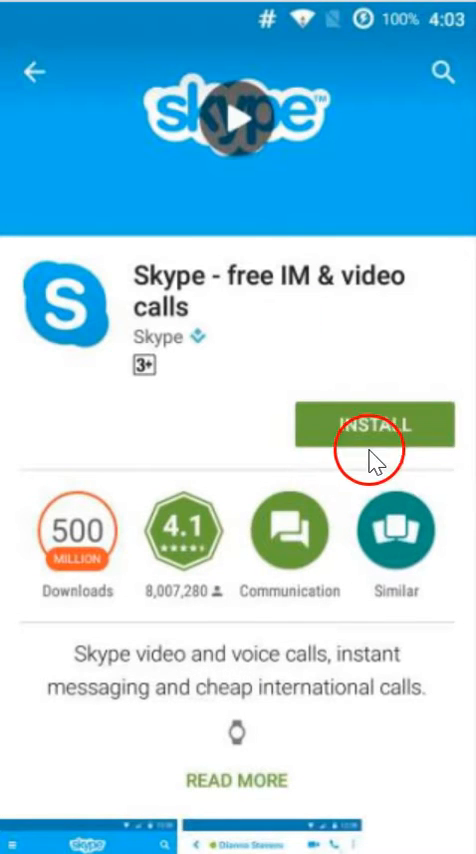
- Install Skype from its Play Store page, accepting the permissions it requests
{"action": "left_click", "coordinate": [376, 424]}
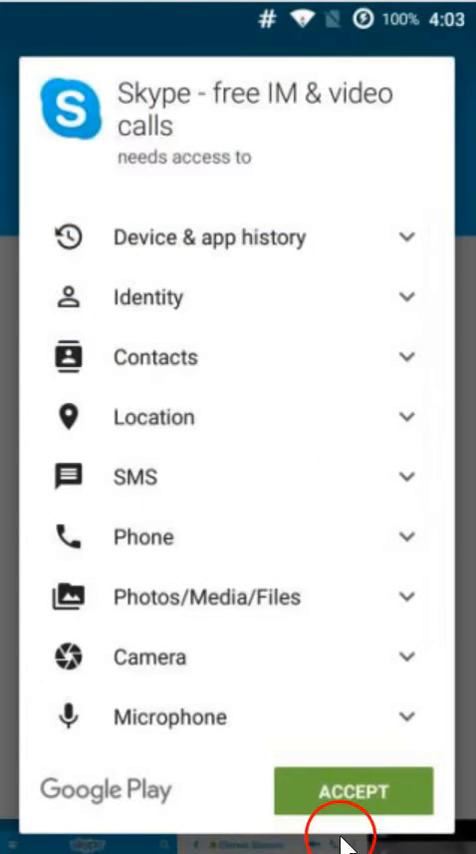
{"action": "left_click", "coordinate": [352, 792]}
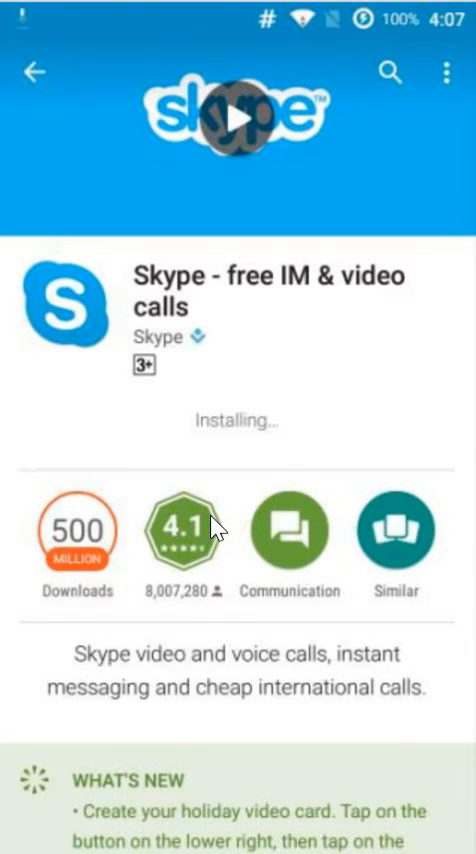
{"action": "mouse_move", "coordinate": [304, 470]}
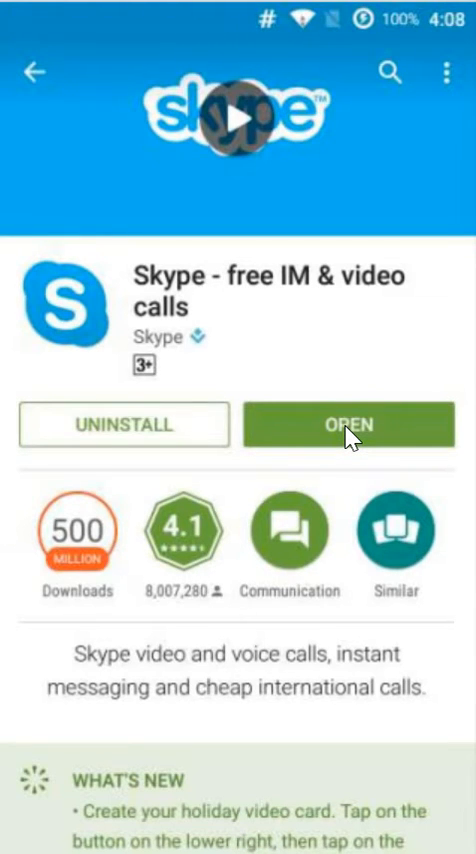
- Launch the freshly installed Skype from the Play Store page to reach its sign-in screen
{"action": "left_click", "coordinate": [348, 424]}
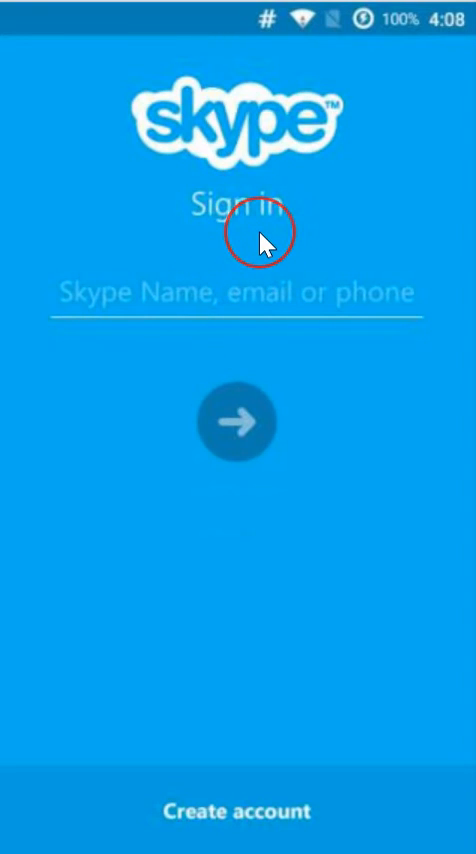
{"action": "mouse_move", "coordinate": [176, 304]}
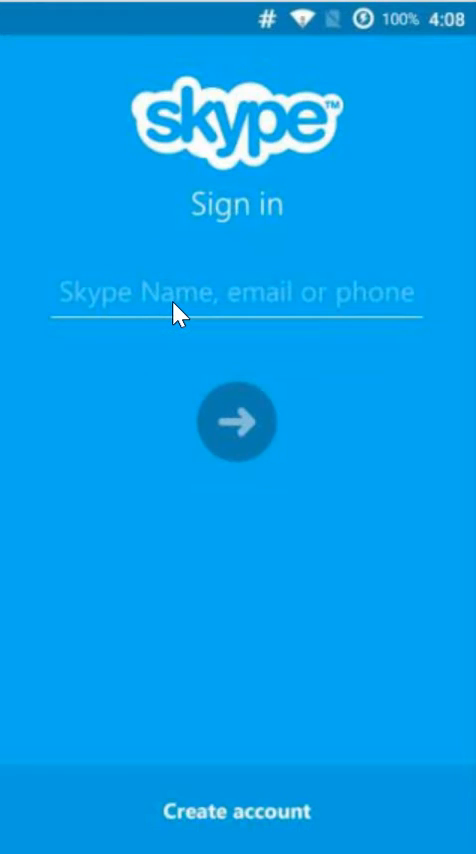
{"action": "mouse_move", "coordinate": [248, 810]}
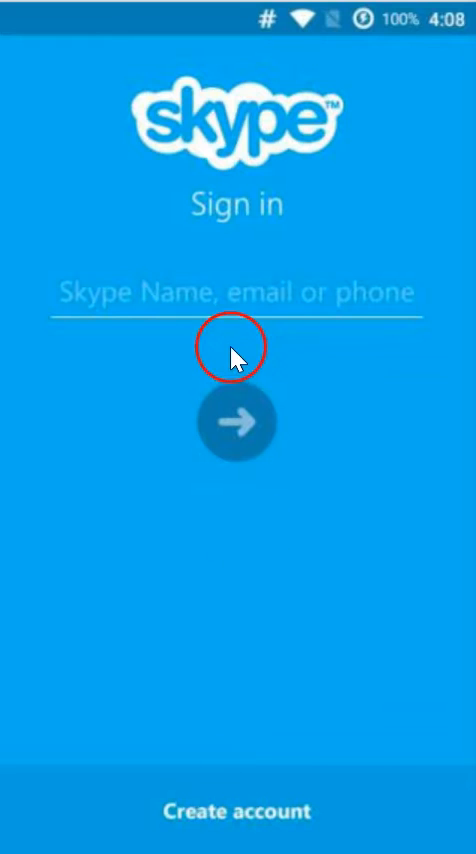
- Sign in to Skype by entering the account name and password and submitting them
{"action": "left_click", "coordinate": [236, 292]}
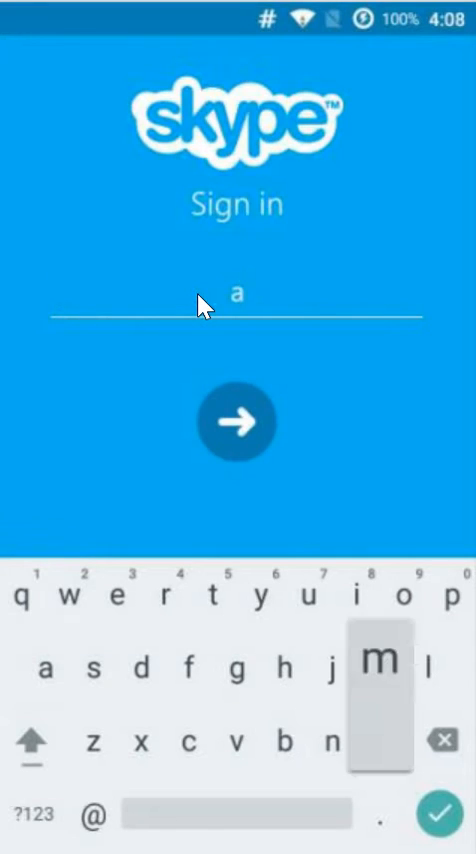
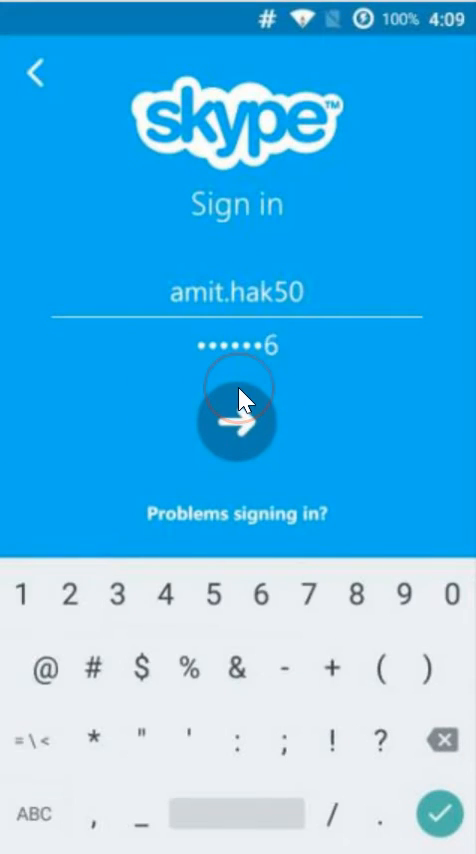
{"action": "left_click", "coordinate": [236, 420]}
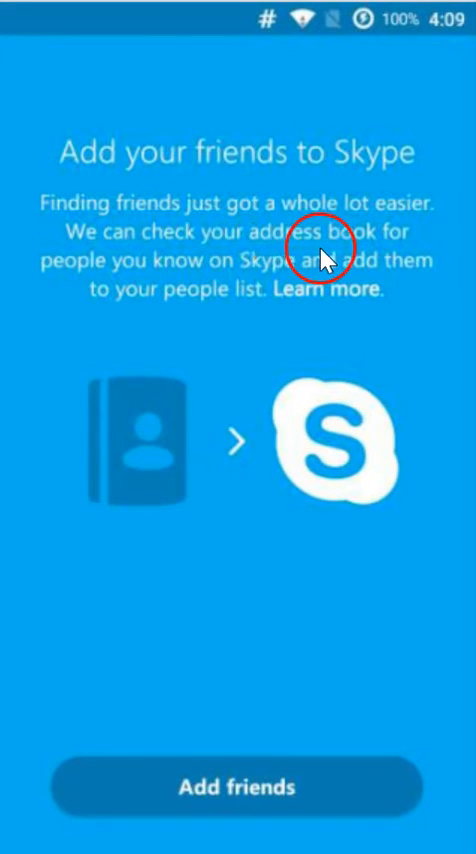
{"action": "mouse_move", "coordinate": [324, 288]}
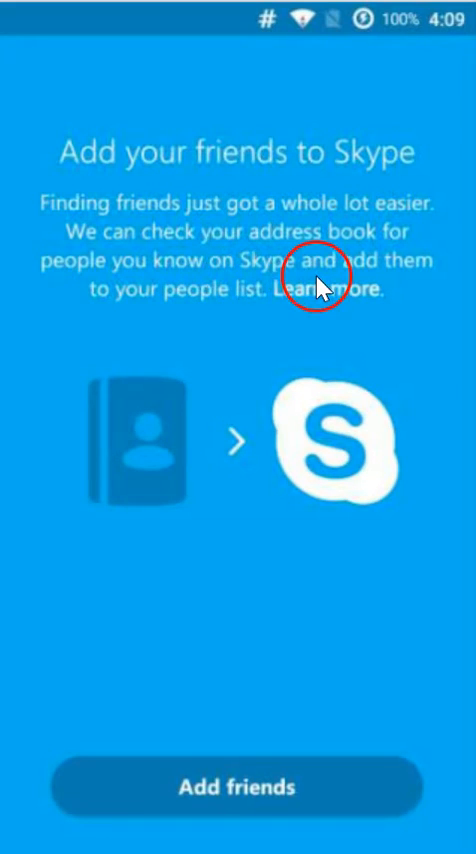
{"action": "mouse_move", "coordinate": [316, 324]}
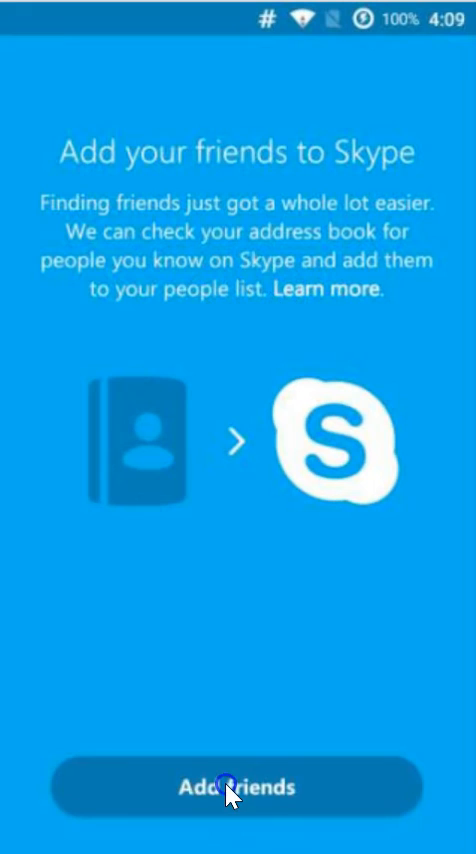
- Pass the Add friends prompt and skip the phone number screen to reach the conversations list
{"action": "left_click", "coordinate": [236, 784]}
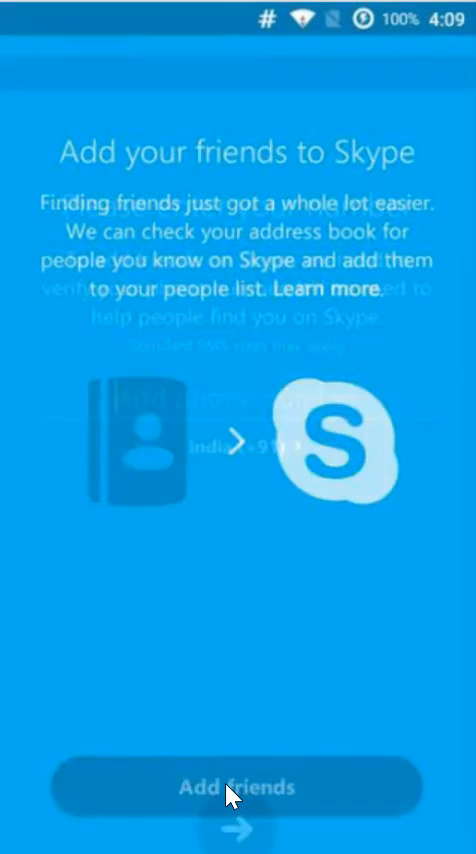
{"action": "left_click", "coordinate": [236, 786]}
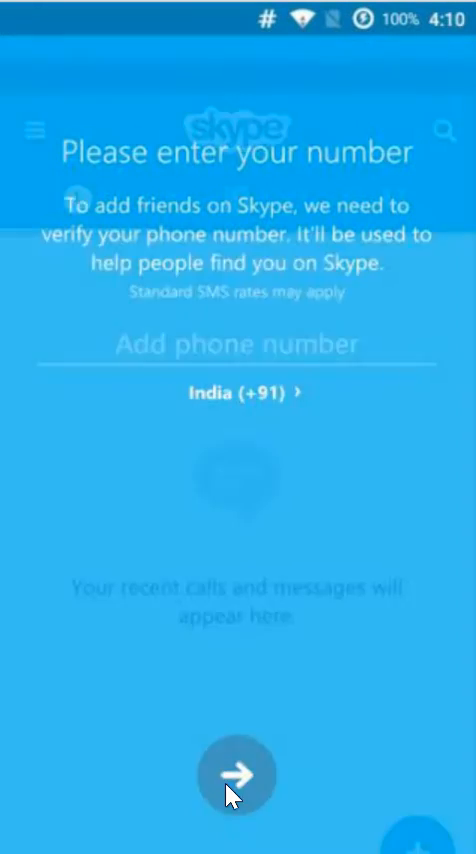
{"action": "left_click", "coordinate": [236, 776]}
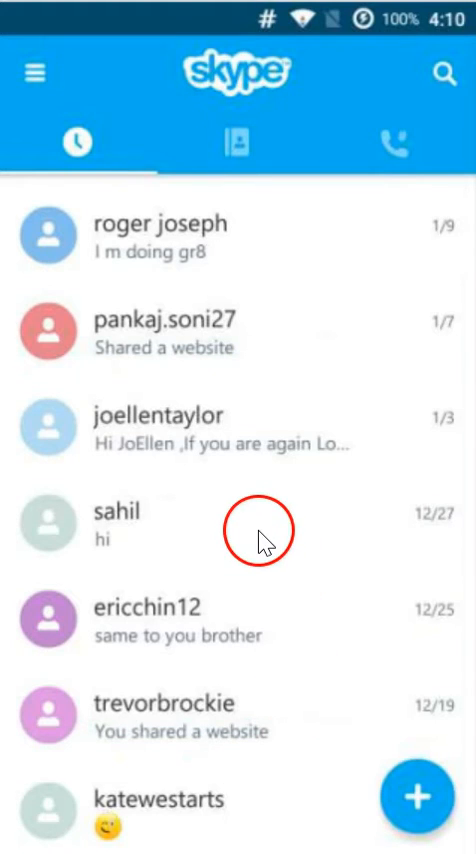
{"action": "mouse_move", "coordinate": [190, 244]}
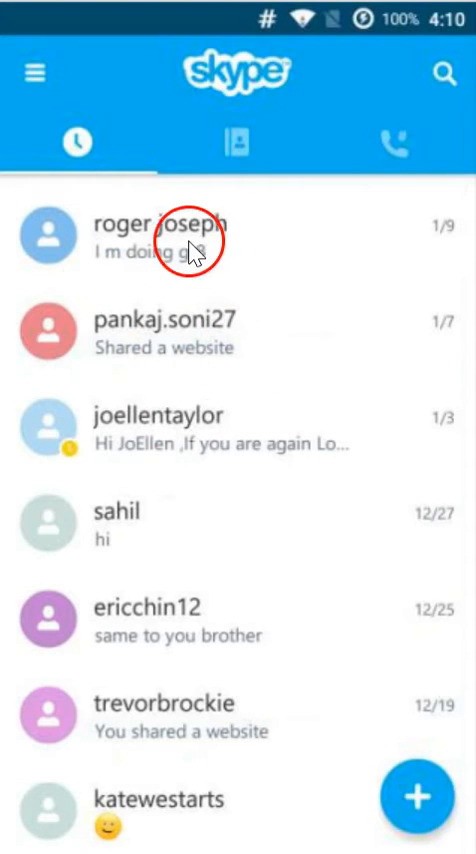
{"action": "mouse_move", "coordinate": [136, 196]}
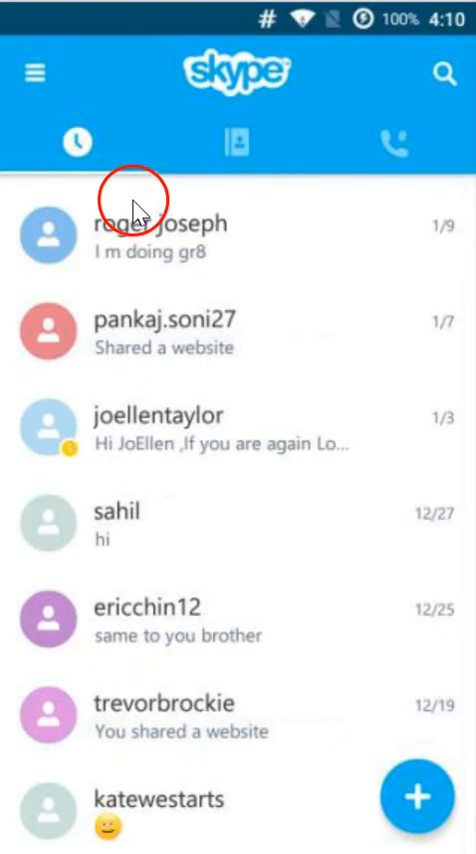
{"action": "left_click", "coordinate": [236, 144]}
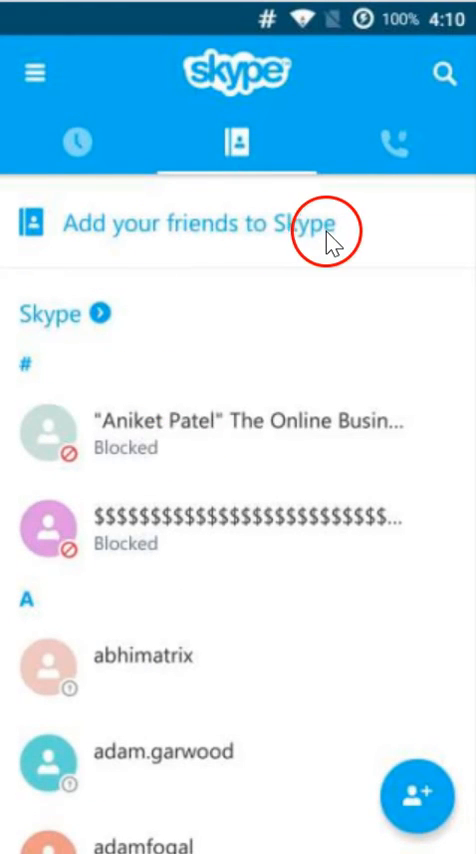
{"action": "mouse_move", "coordinate": [236, 636]}
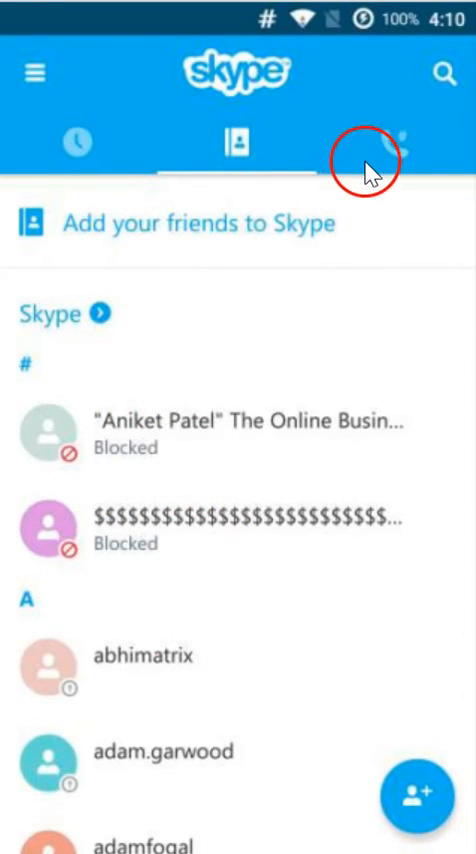
{"action": "left_click", "coordinate": [392, 144]}
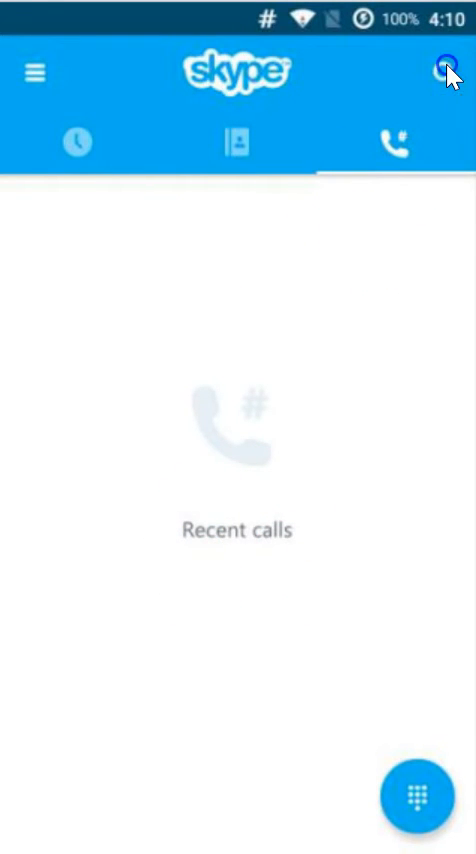
{"action": "left_click", "coordinate": [448, 74]}
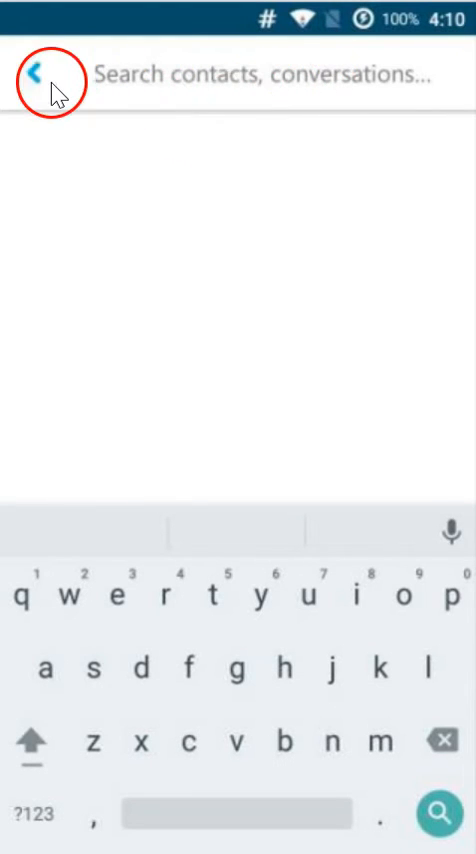
{"action": "left_click", "coordinate": [40, 72]}
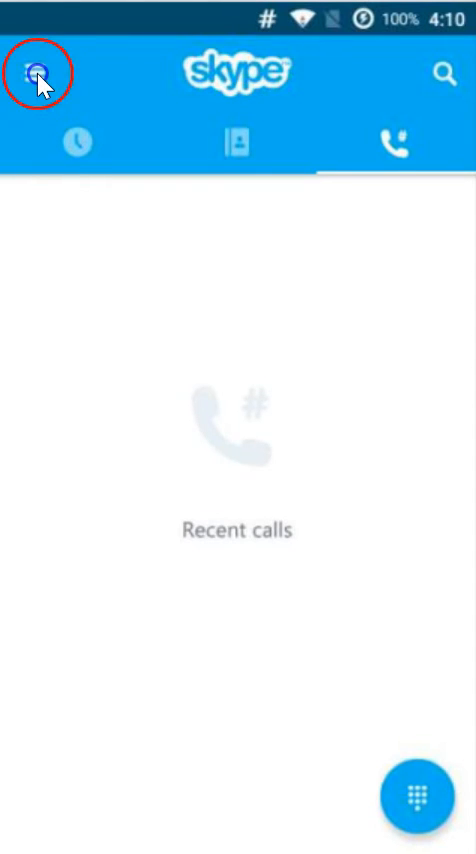
- Open Settings from the side menu and scroll through every section down to Sign out
{"action": "left_click", "coordinate": [36, 72]}
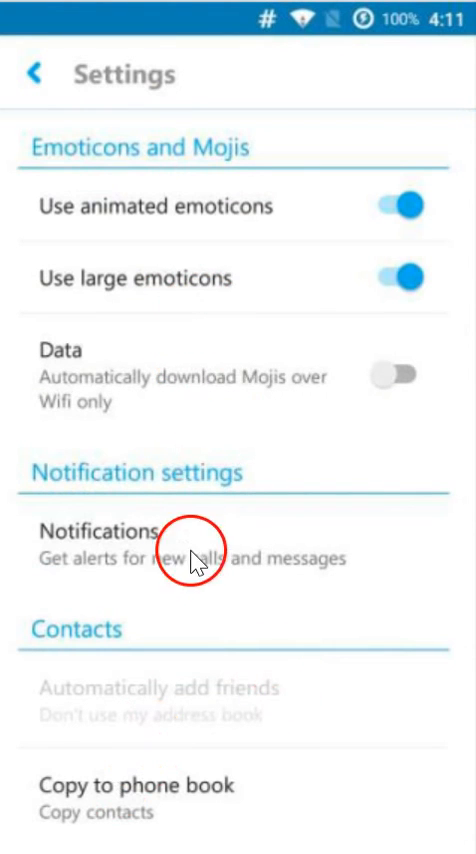
{"action": "mouse_move", "coordinate": [248, 600]}
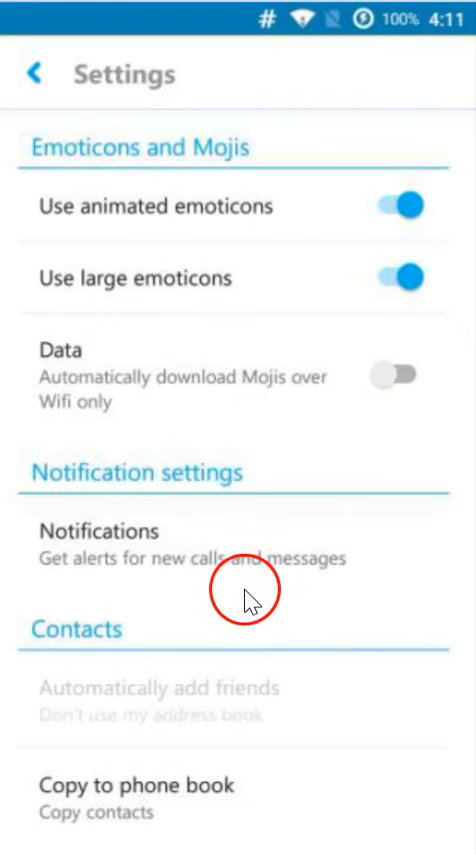
{"action": "mouse_move", "coordinate": [110, 310]}
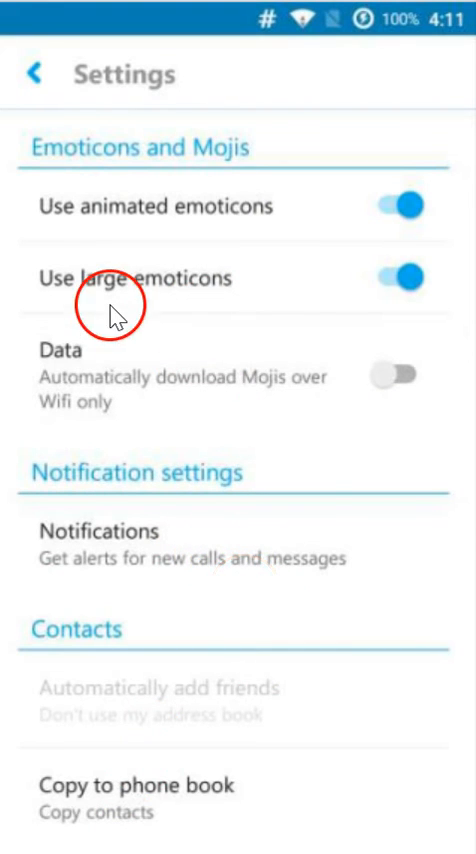
{"action": "mouse_move", "coordinate": [210, 234]}
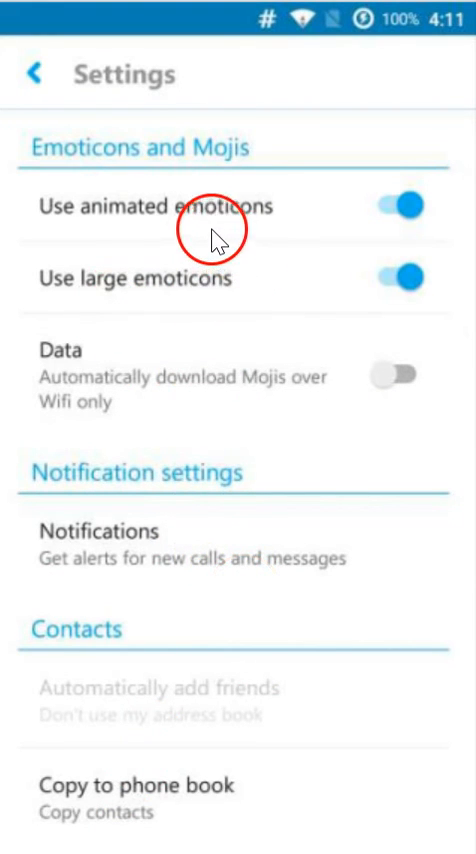
{"action": "mouse_move", "coordinate": [144, 410]}
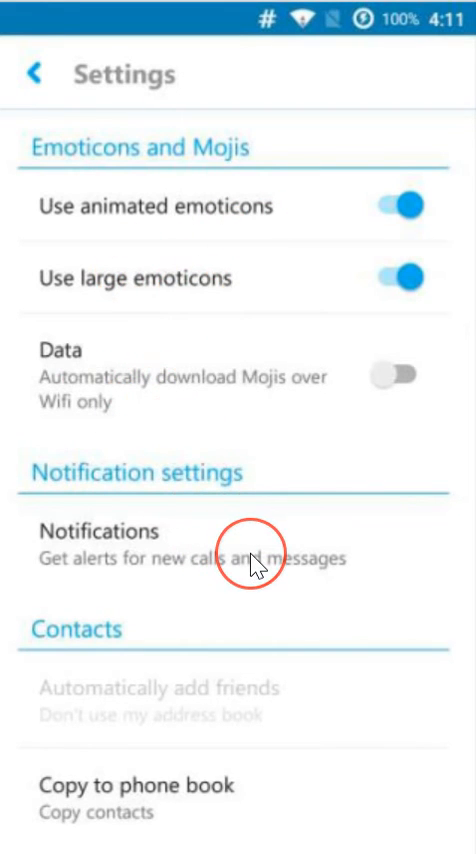
{"action": "scroll", "scroll_direction": "down", "scroll_amount": 3}
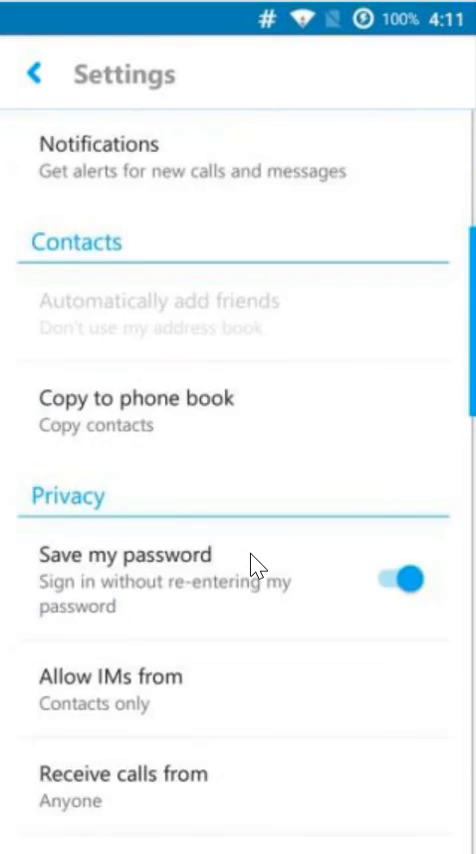
{"action": "scroll", "scroll_direction": "down", "scroll_amount": 3}
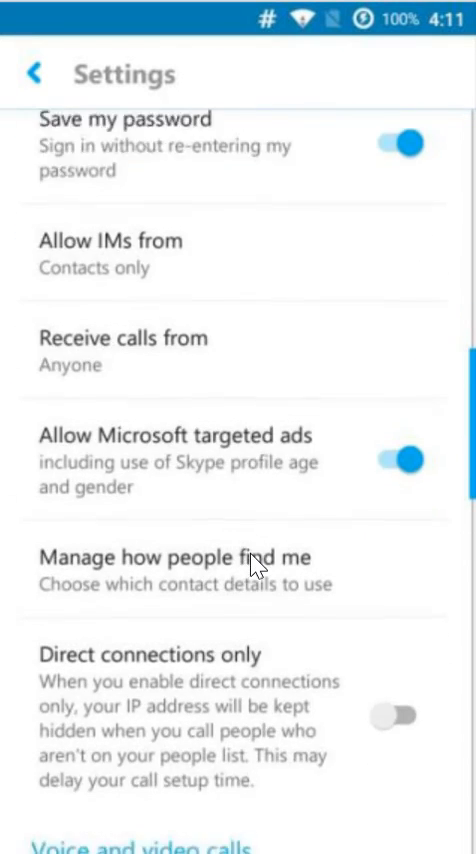
{"action": "scroll", "scroll_direction": "down", "scroll_amount": 3}
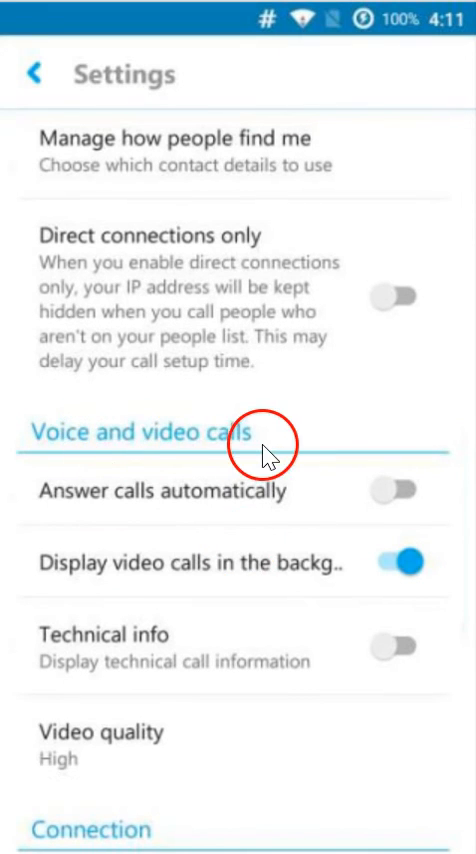
{"action": "mouse_move", "coordinate": [250, 630]}
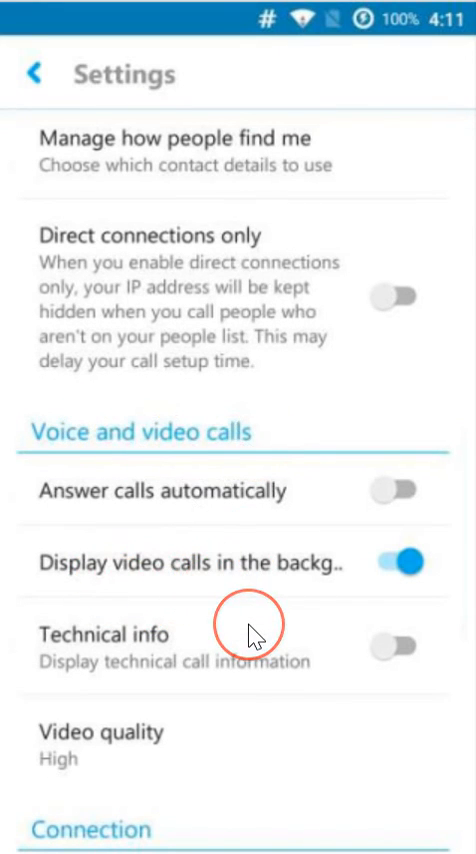
{"action": "scroll", "scroll_direction": "down", "scroll_amount": 3}
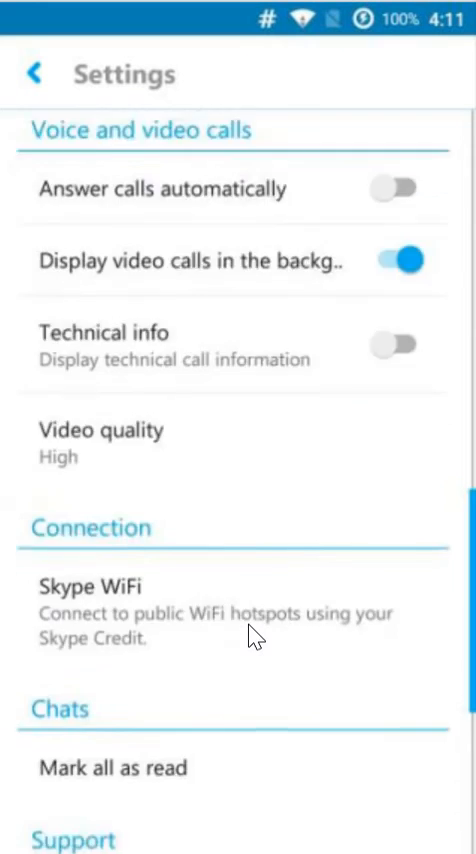
{"action": "scroll", "scroll_direction": "down", "scroll_amount": 3}
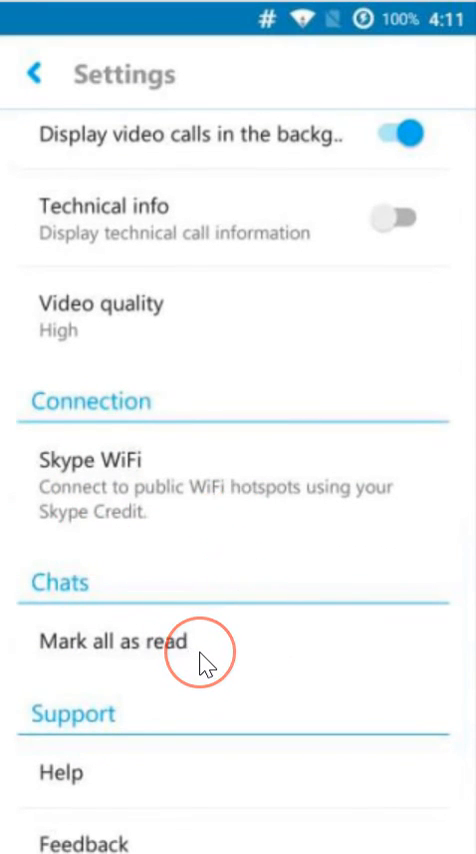
{"action": "scroll", "scroll_direction": "down", "scroll_amount": 3}
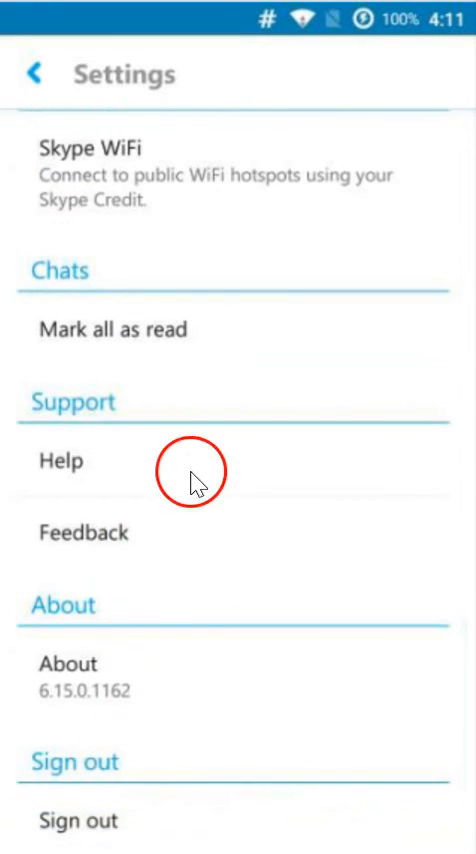
{"action": "mouse_move", "coordinate": [222, 330]}
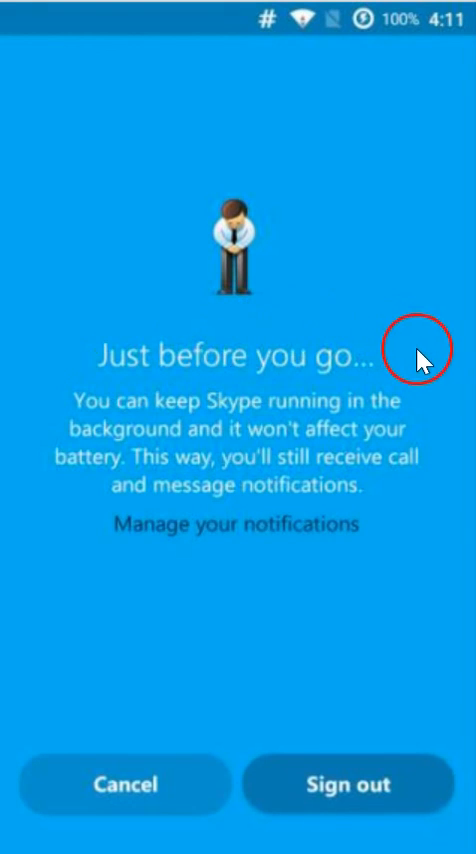
{"action": "mouse_move", "coordinate": [118, 440]}
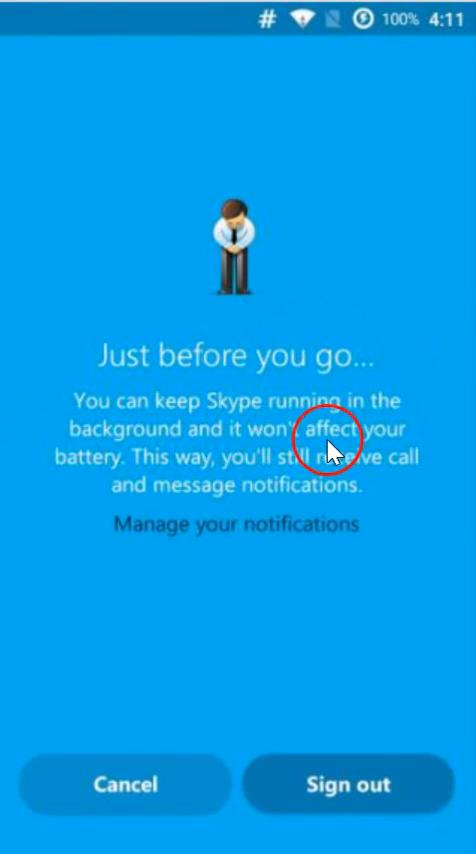
{"action": "mouse_move", "coordinate": [180, 540]}
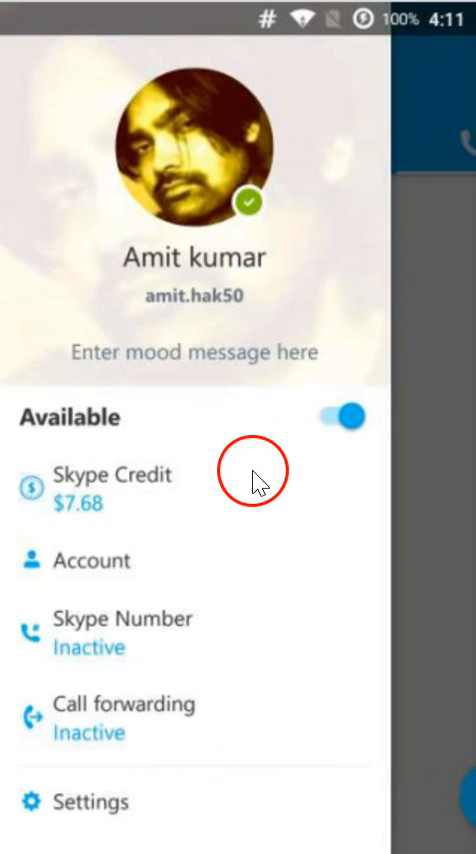
{"action": "mouse_move", "coordinate": [150, 436]}
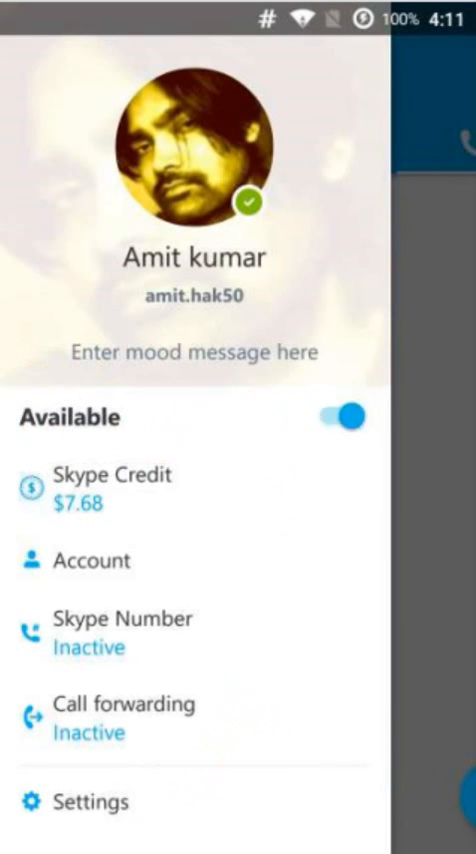
{"action": "left_click", "coordinate": [340, 416]}
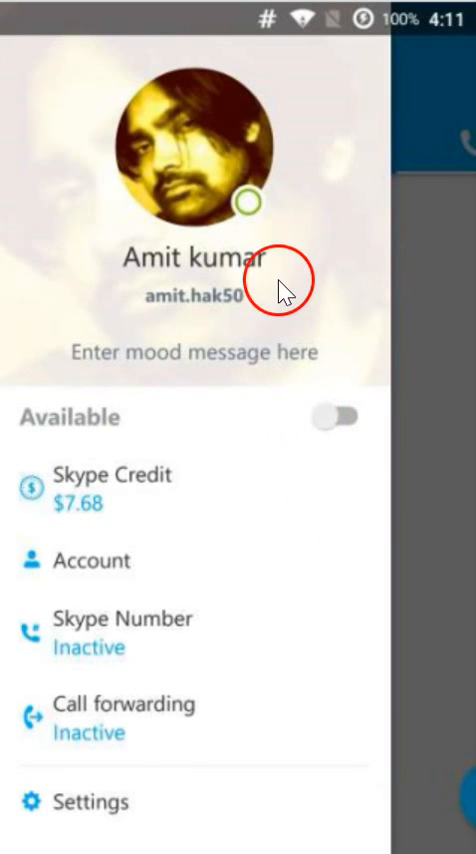
{"action": "mouse_move", "coordinate": [336, 420]}
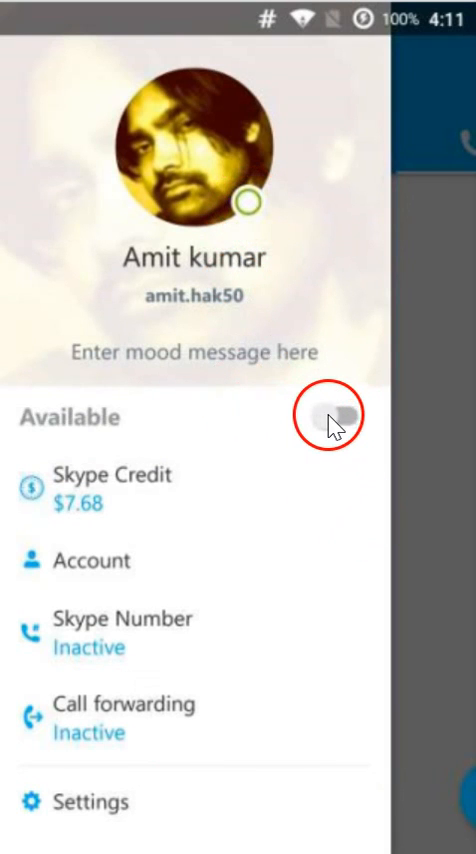
{"action": "left_click", "coordinate": [336, 414]}
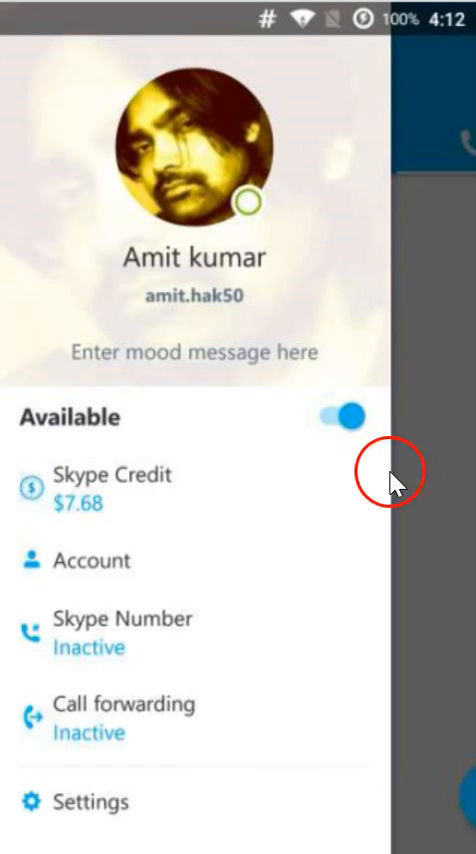